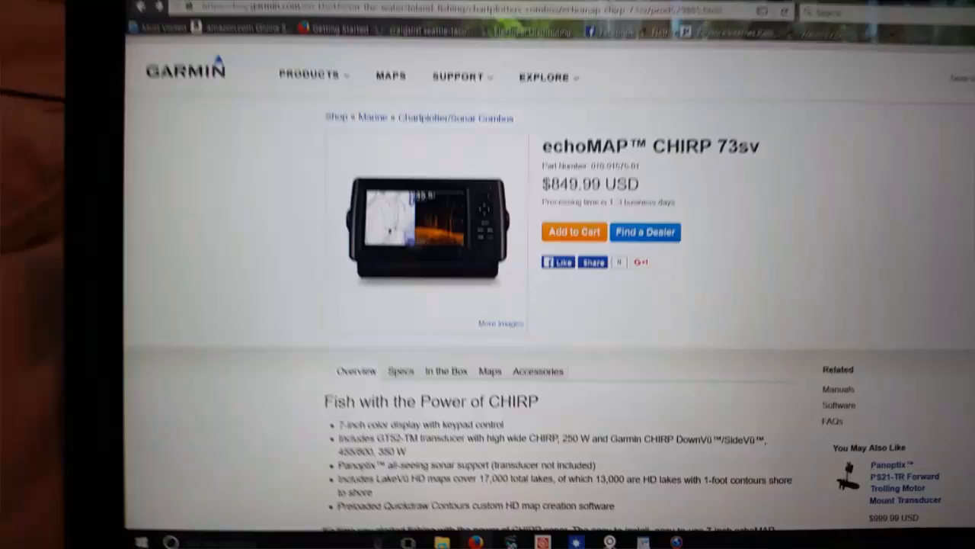
Step: Follow the Software link under Related to reach echoMAP CHIRP 73sv updates and downloads
scroll("down", 3)
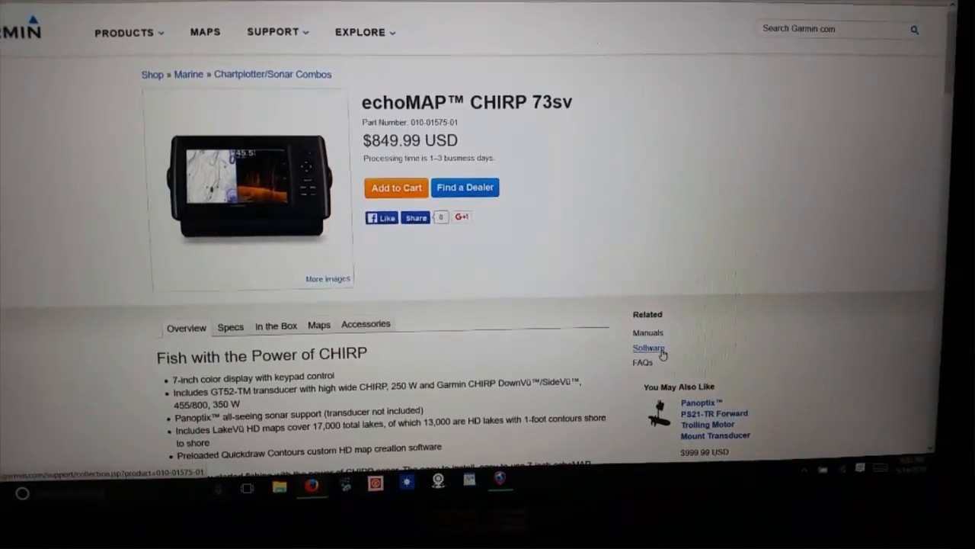
left_click(646, 347)
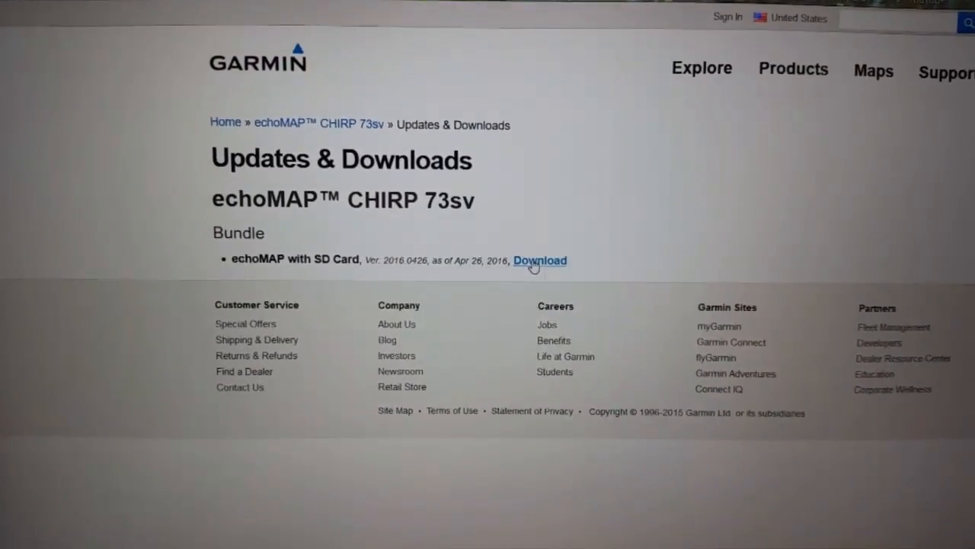
Step: Choose Download for echoMAP with SD Card and review the 2016.0426 compatible models list
left_click(540, 259)
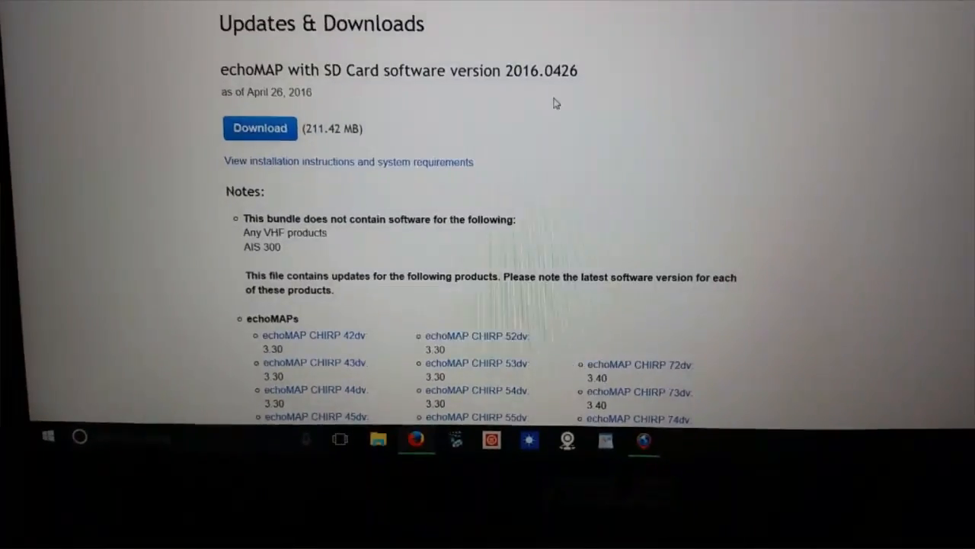
scroll("down", 3)
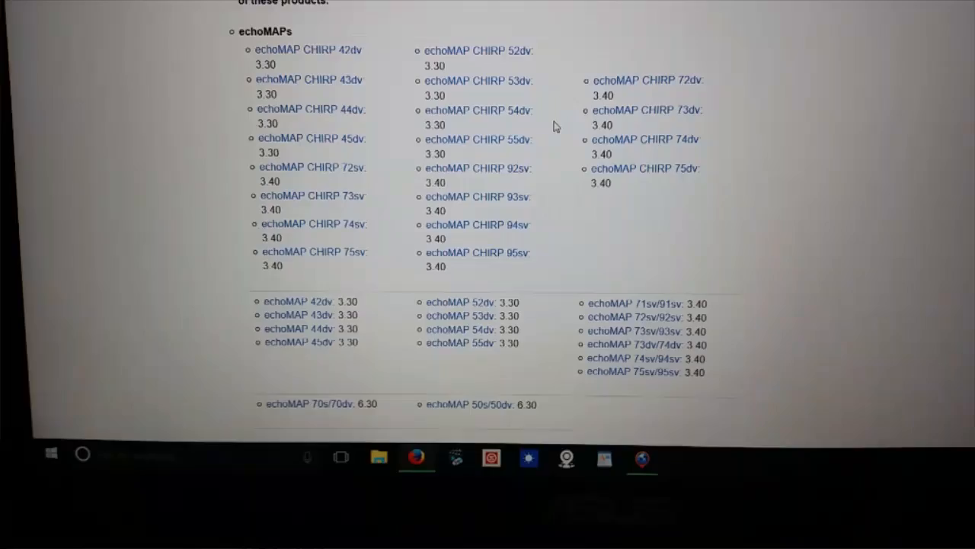
scroll("down", 3)
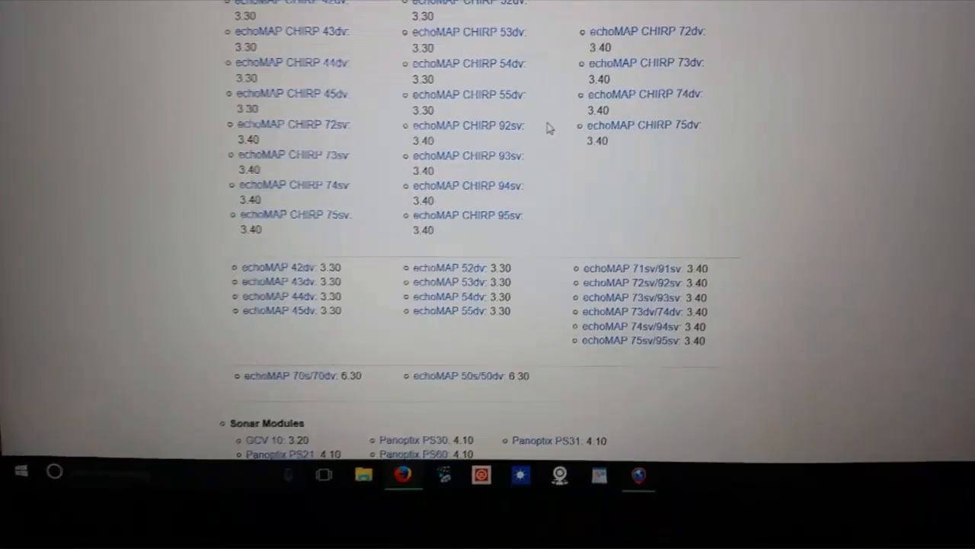
scroll("down", 3)
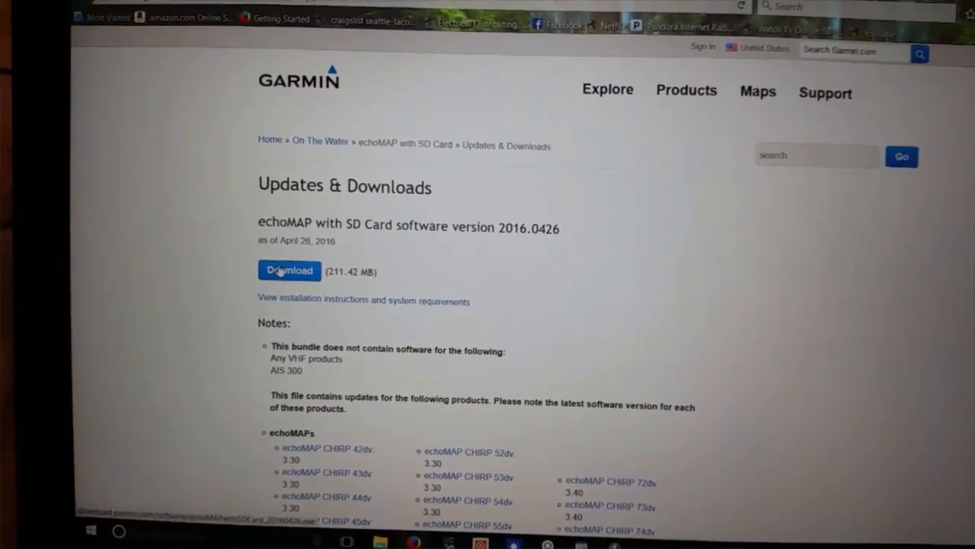
Step: Save the 211.42 MB installer and advance the update wizard to Removable Disk (E:)
left_click(290, 272)
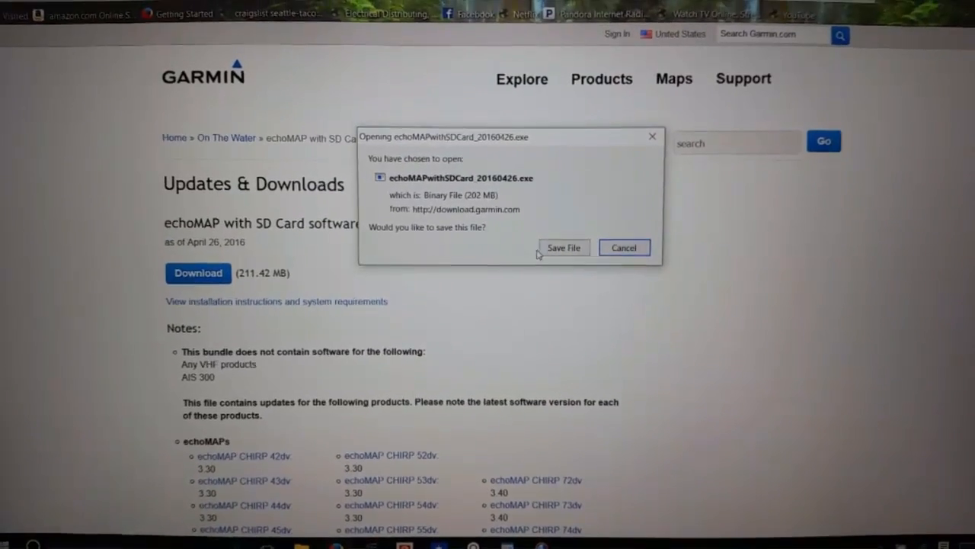
left_click(625, 247)
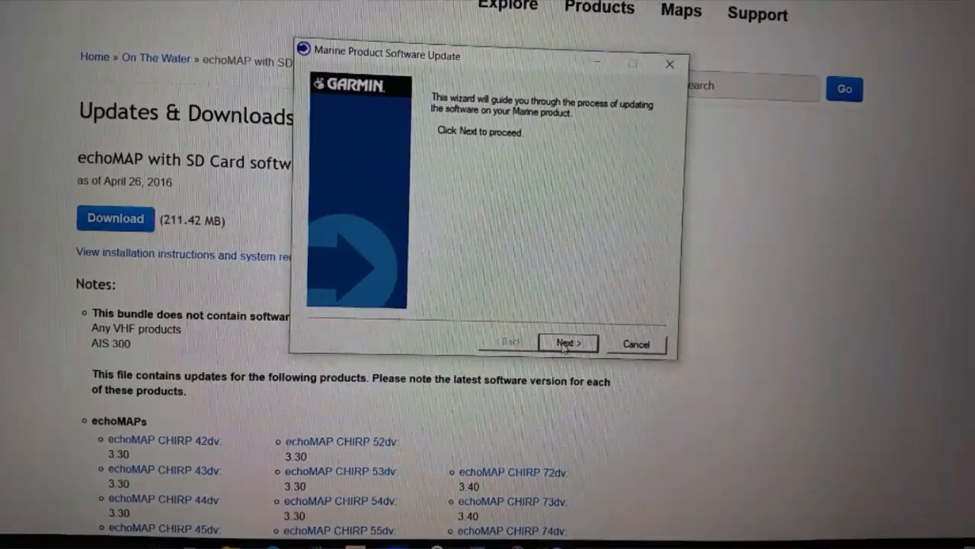
left_click(567, 342)
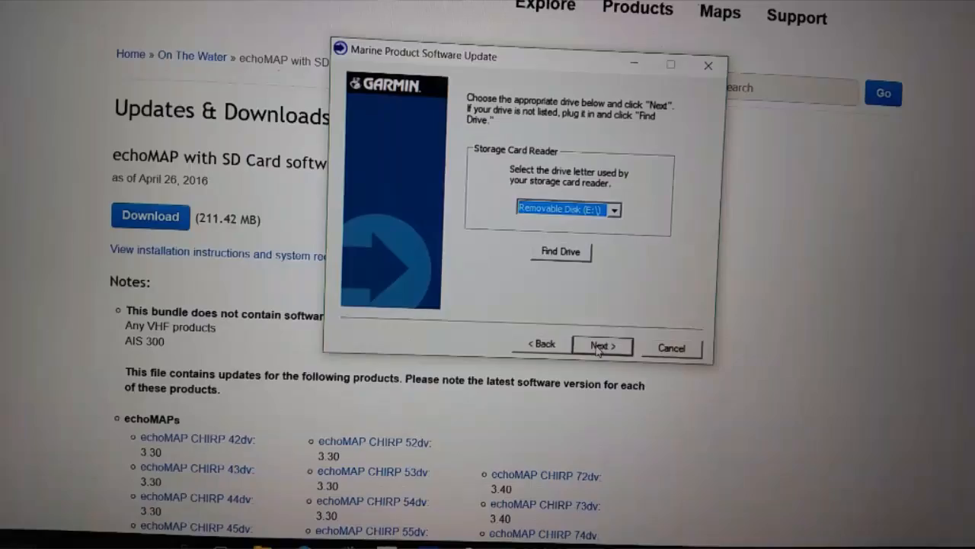